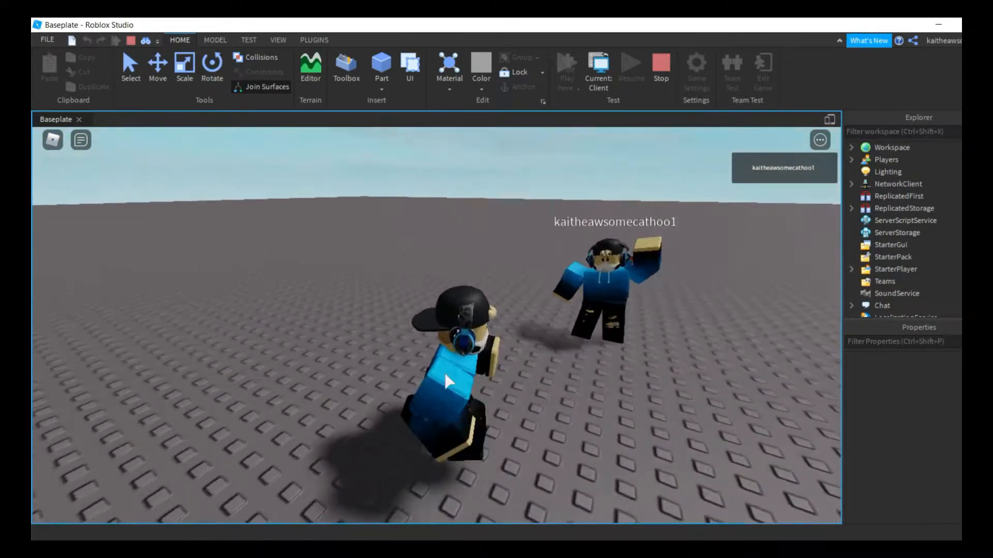
Stop the running play test and return to editing the empty Baseplate
{"action": "left_click", "coordinate": [314, 40]}
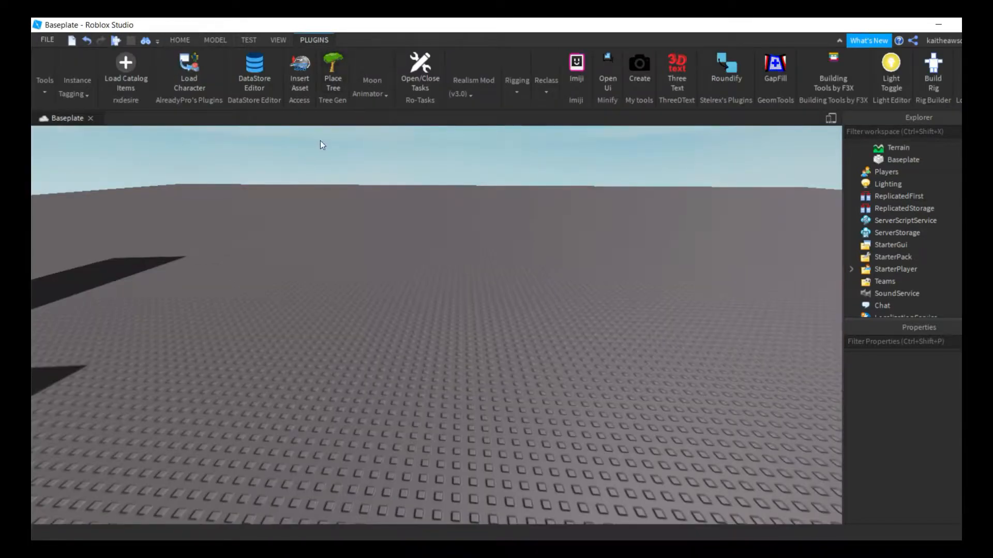
{"action": "mouse_move", "coordinate": [215, 86]}
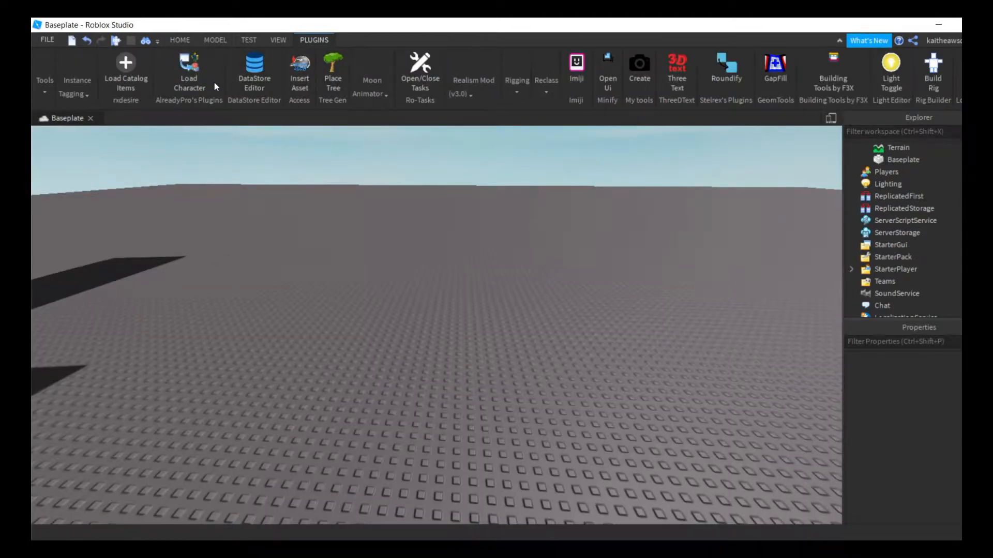
Load the user's avatar with the Load Character plugin and spawn it as R15
{"action": "left_click", "coordinate": [189, 68]}
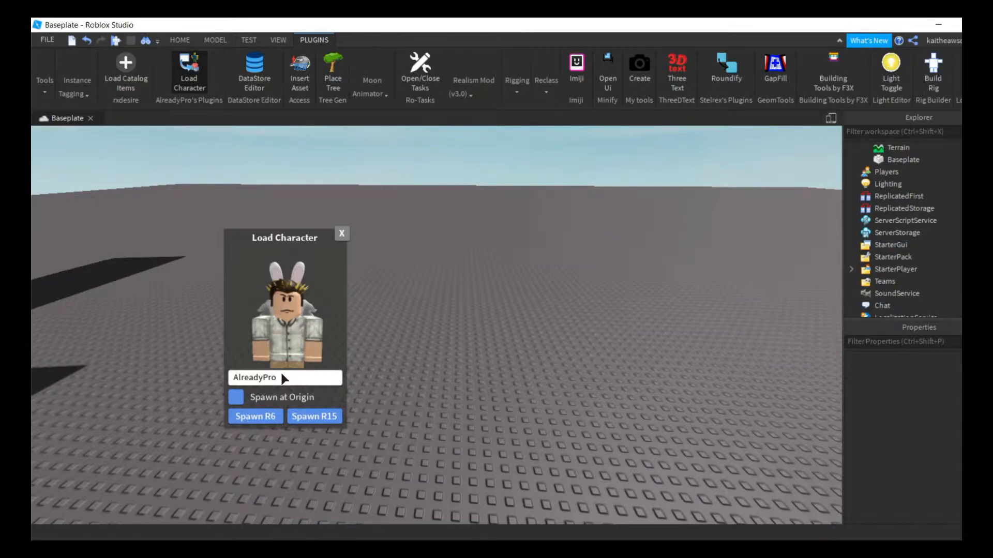
{"action": "mouse_move", "coordinate": [304, 389]}
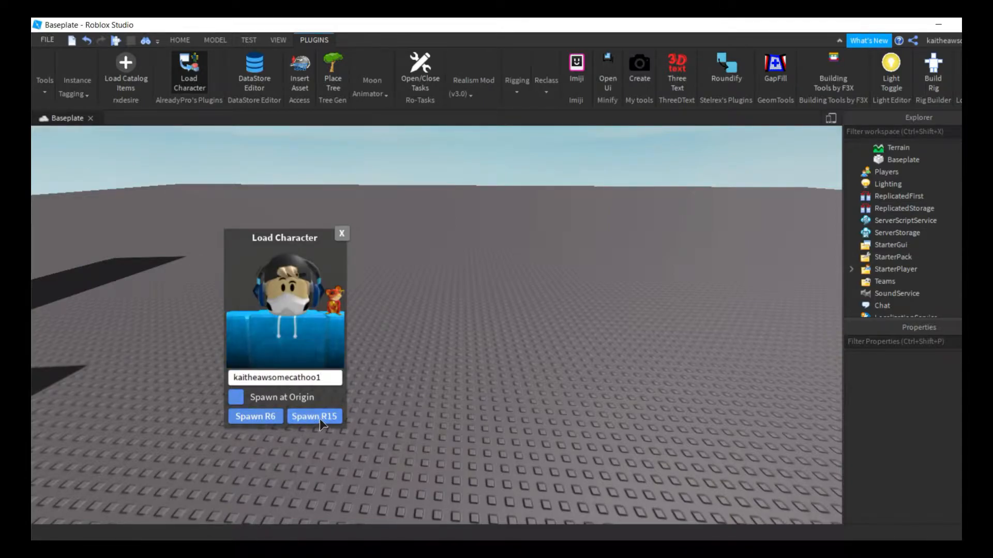
{"action": "left_click", "coordinate": [314, 417]}
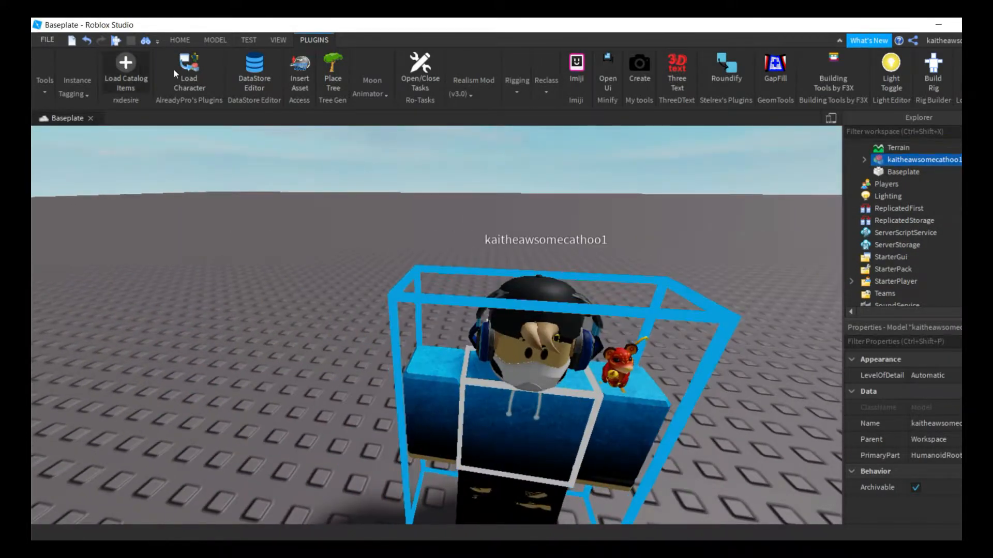
{"action": "left_click", "coordinate": [179, 39]}
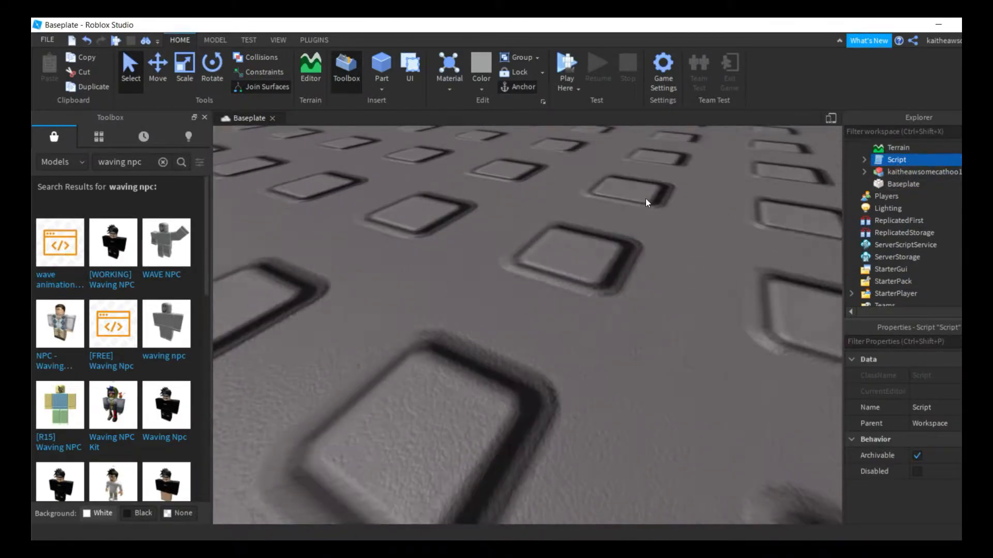
Place the wave script inside the character model, then run and stop a Play Here test
{"action": "left_click", "coordinate": [865, 160]}
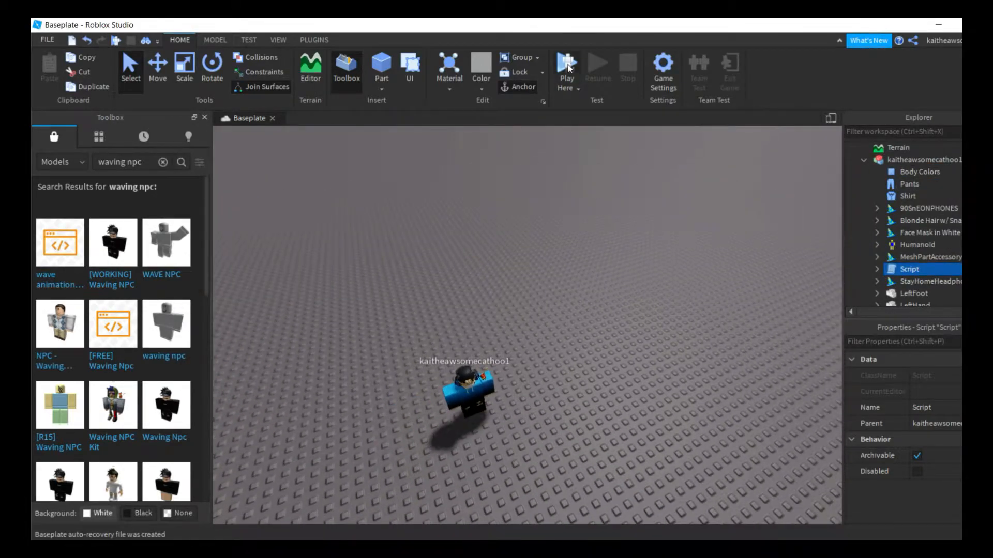
{"action": "left_click", "coordinate": [565, 70]}
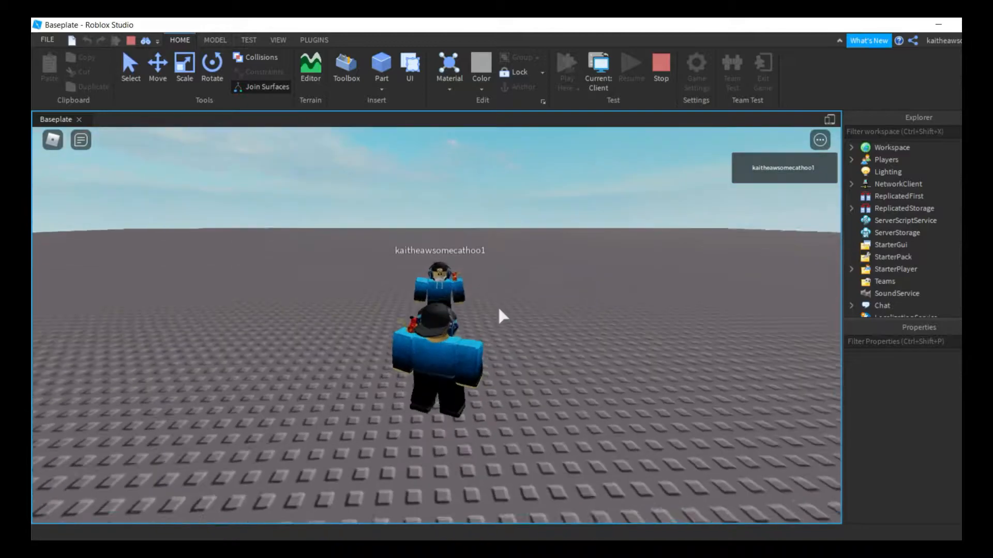
{"action": "left_click", "coordinate": [346, 68]}
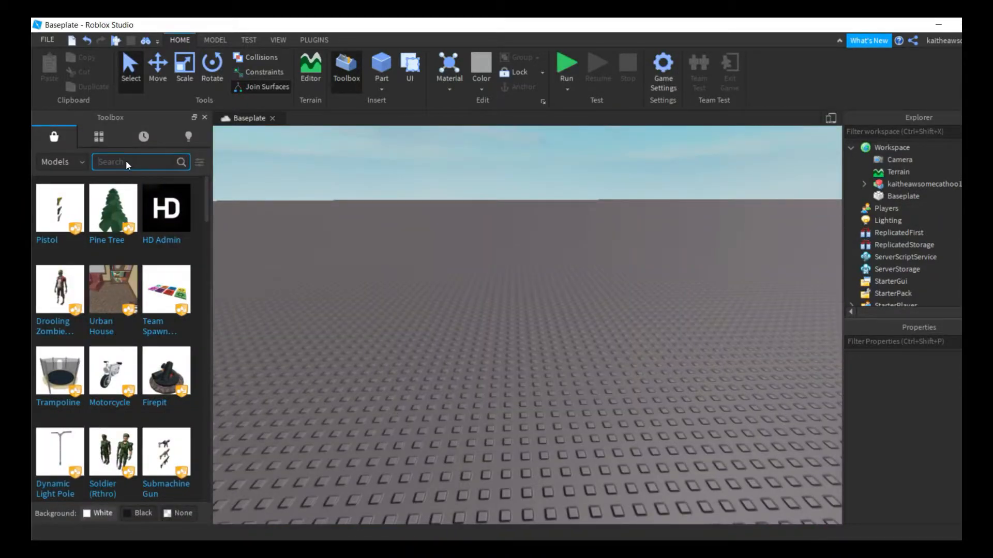
Search 'r15', move the wave script into StarterCharacter, and start a Play Here test
{"action": "type", "text": "r15"}
{"action": "type", "text": "waving npc"}
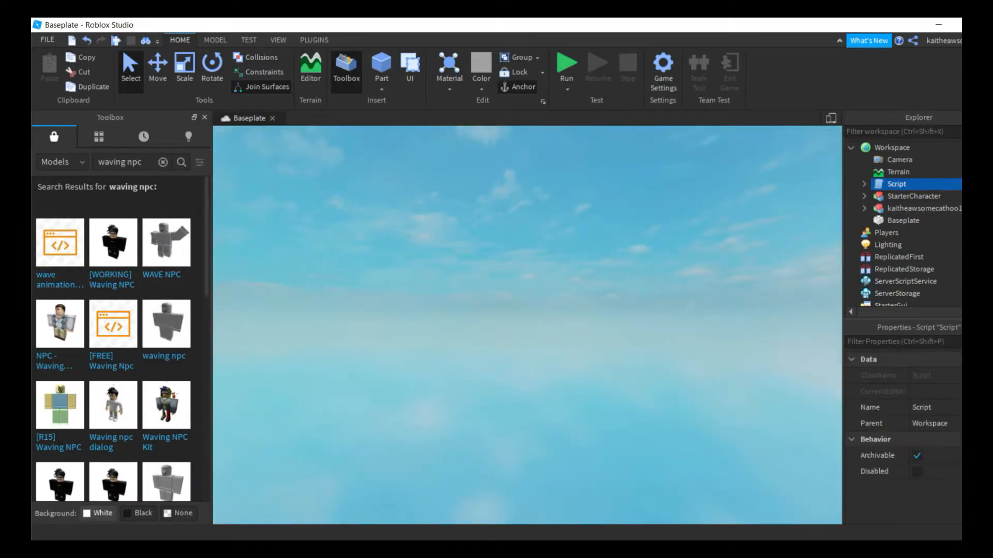
{"action": "left_click", "coordinate": [890, 172]}
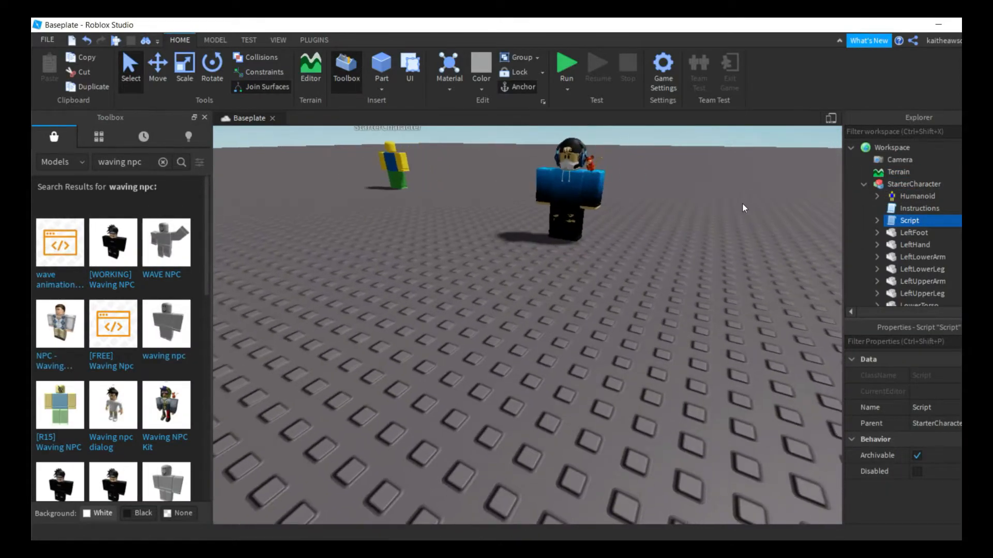
{"action": "left_click", "coordinate": [578, 78]}
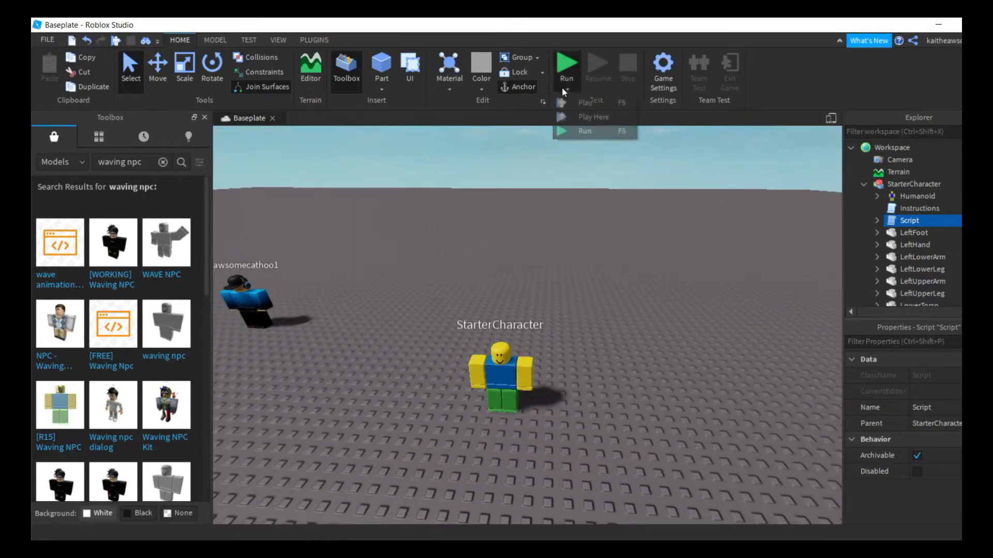
{"action": "left_click", "coordinate": [584, 131]}
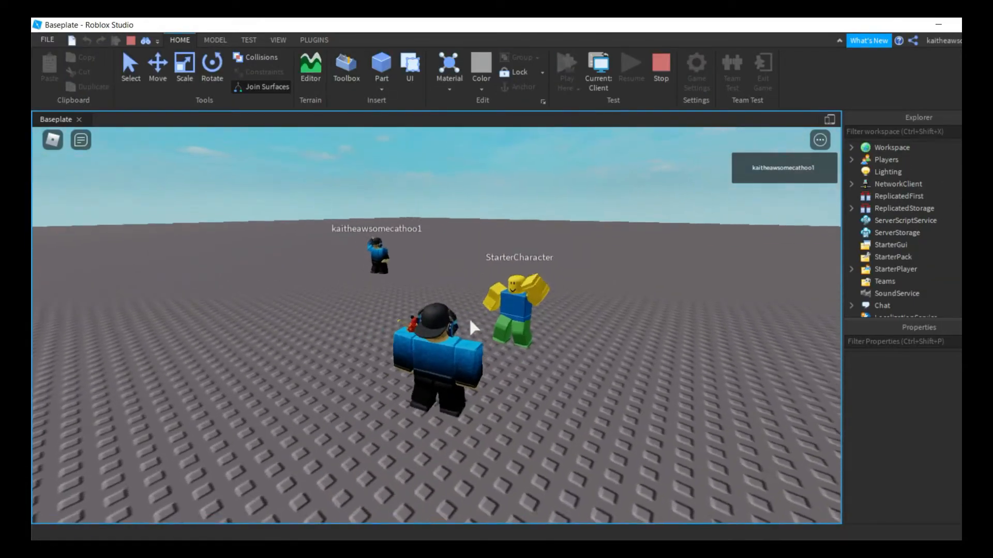